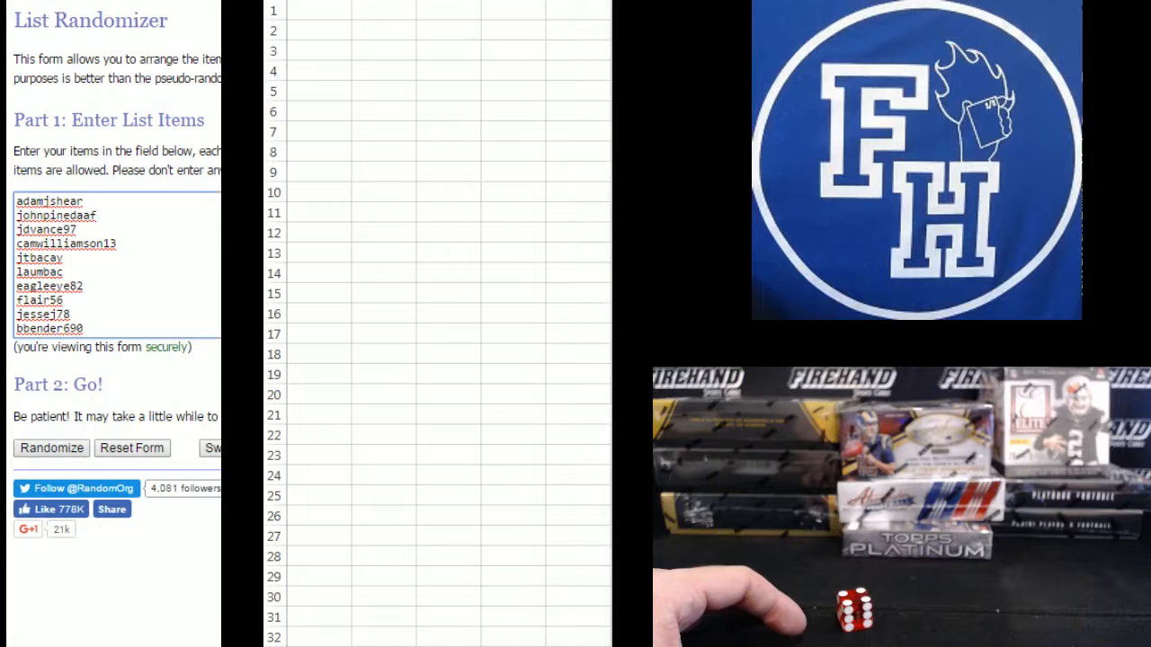
Randomize the 32-username list and reshuffle it three more times for a fresh order.
click(50, 448)
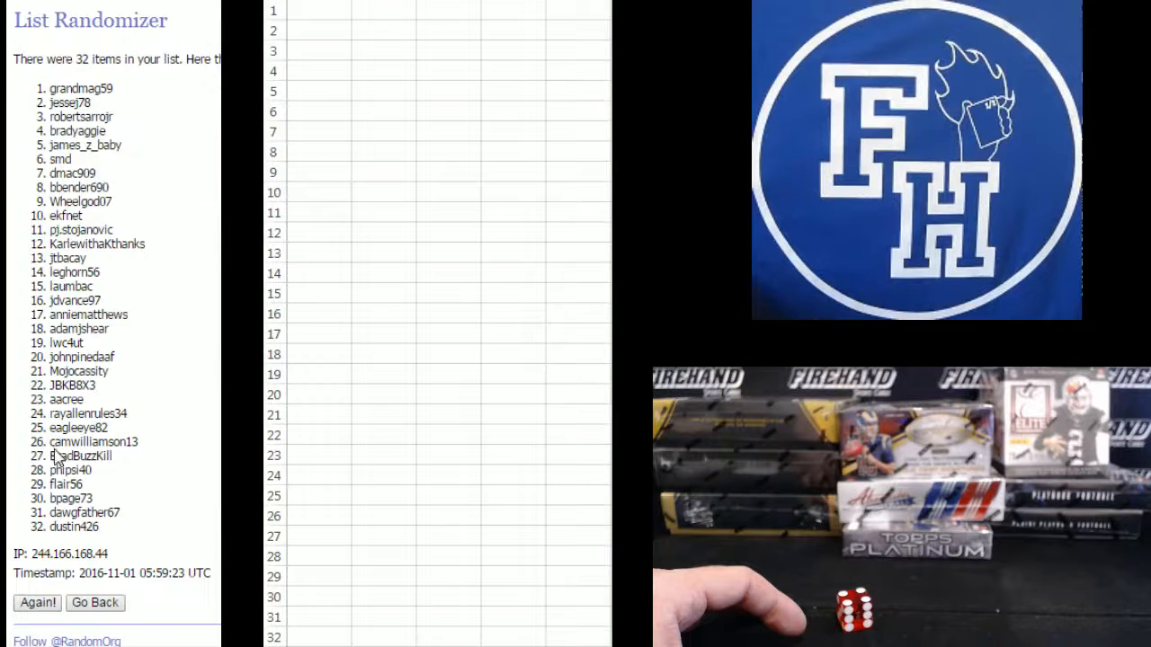
click(36, 602)
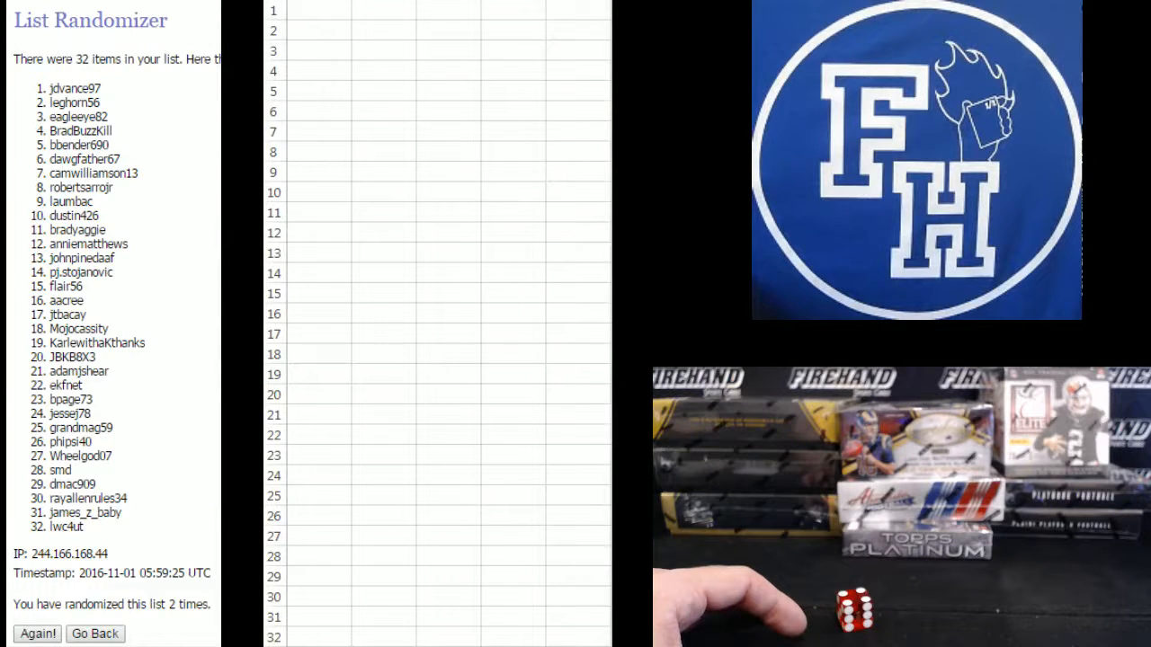
click(36, 633)
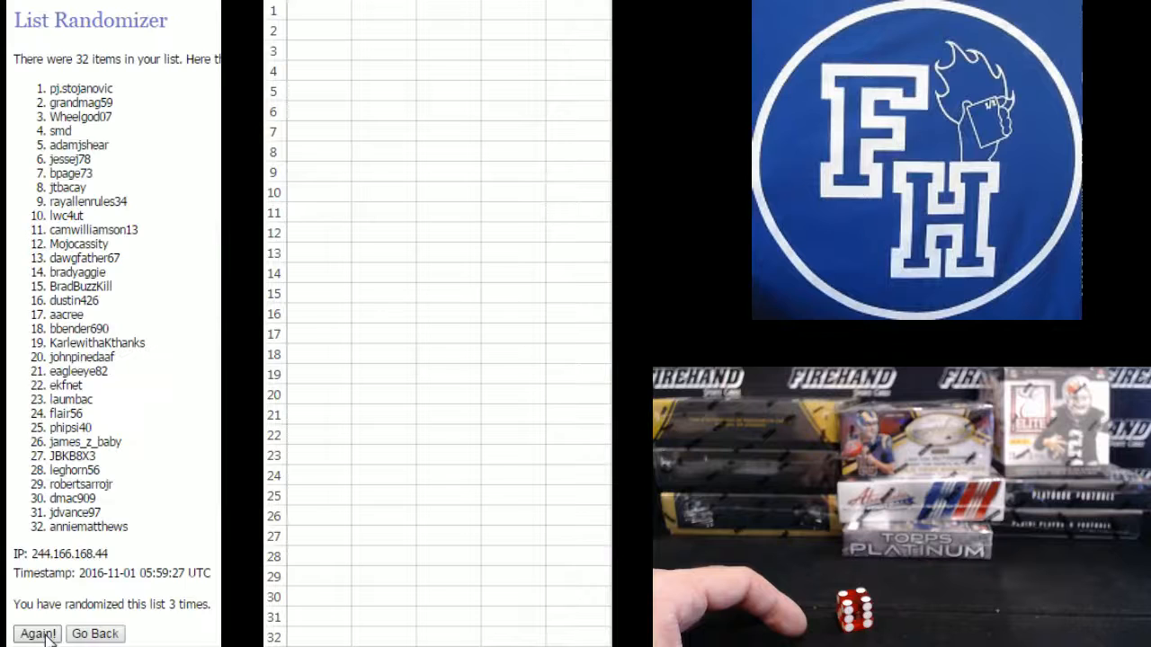
click(36, 633)
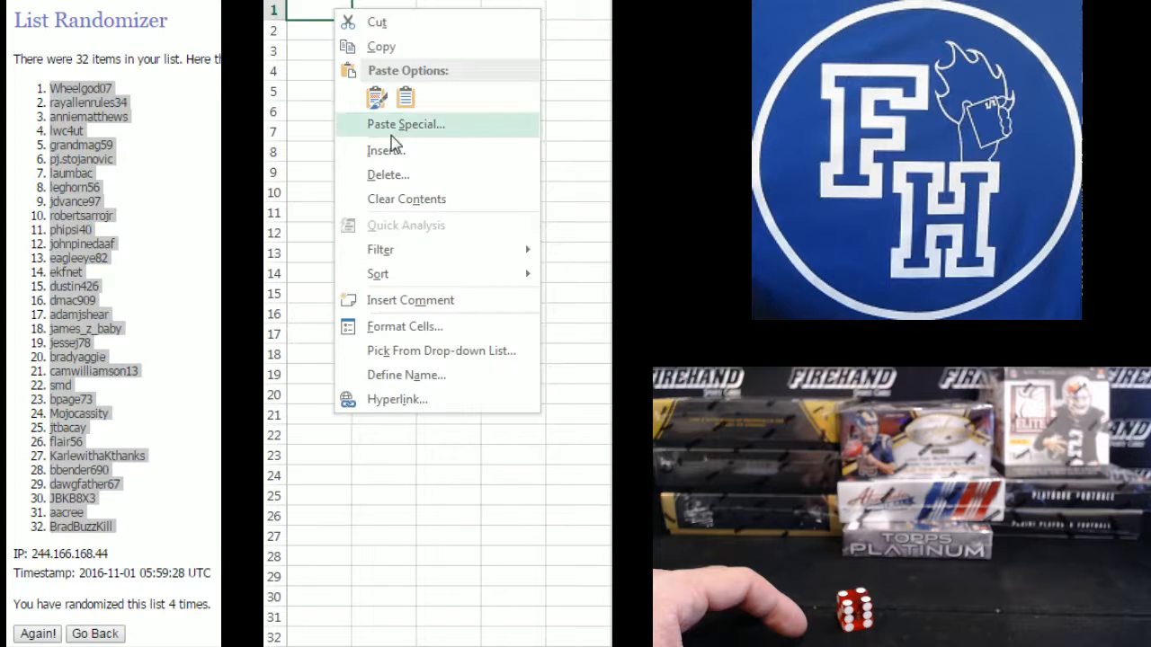
click(404, 124)
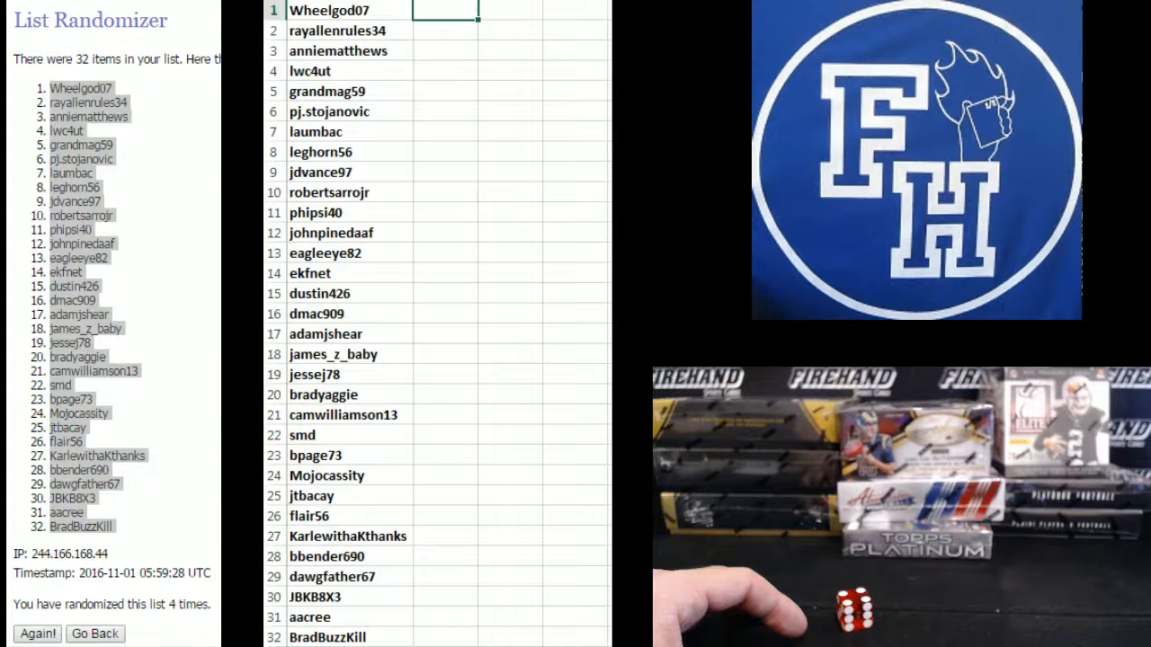
click(93, 633)
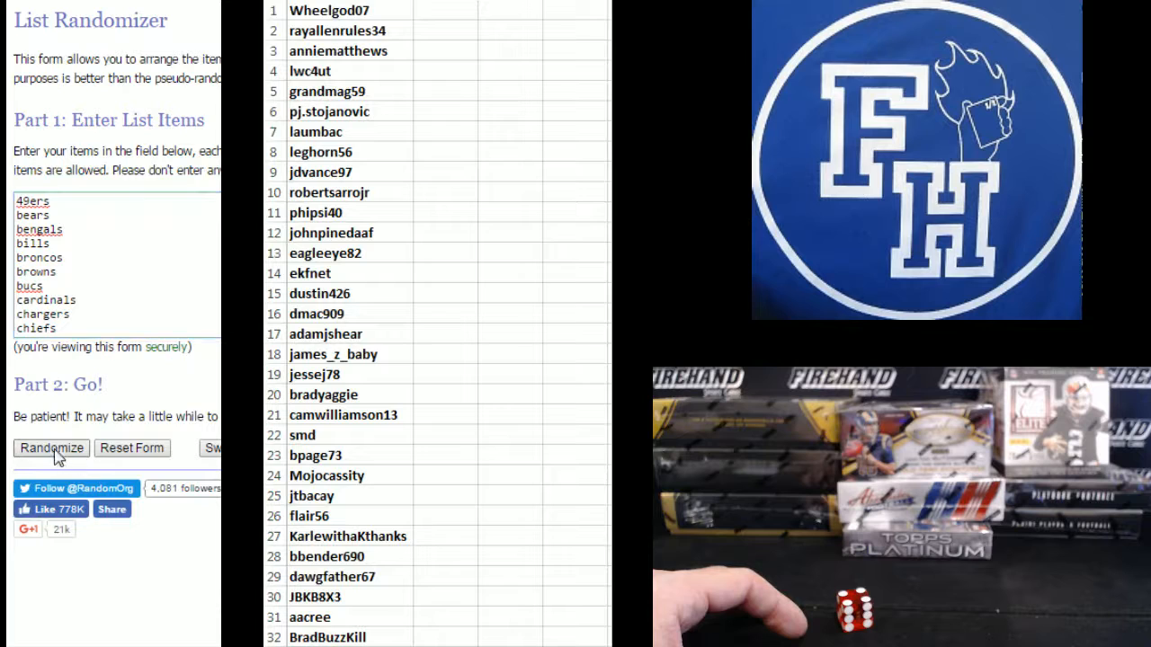
Randomize the 32 NFL team names and reshuffle twice, ending bengals first and bears last.
click(50, 447)
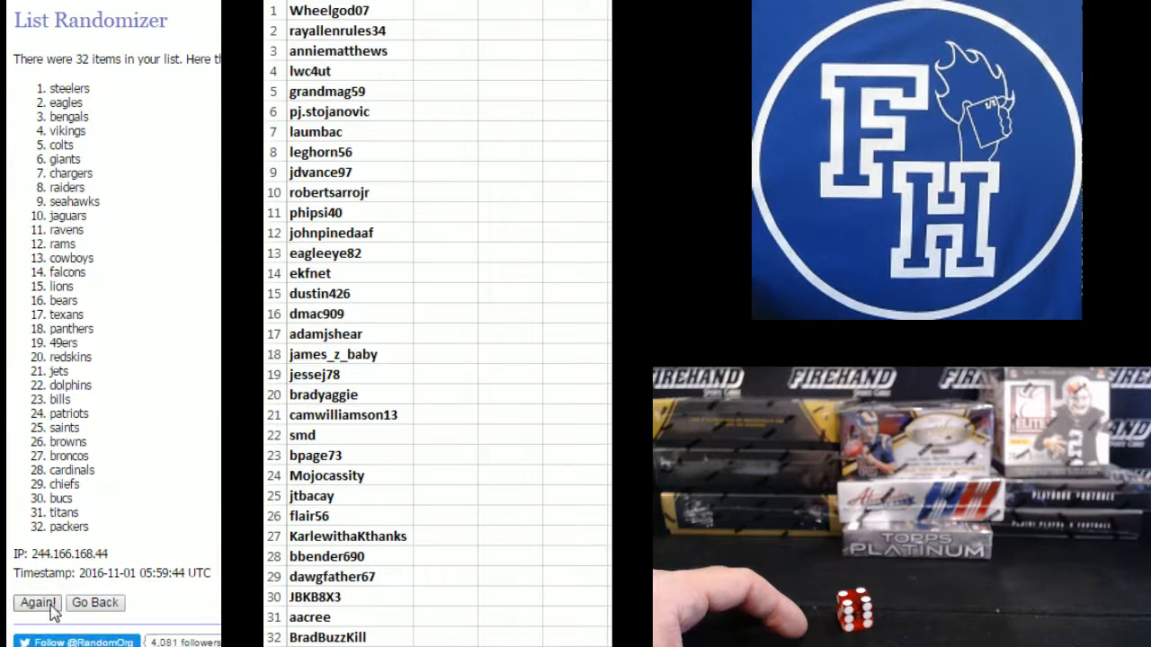
click(36, 603)
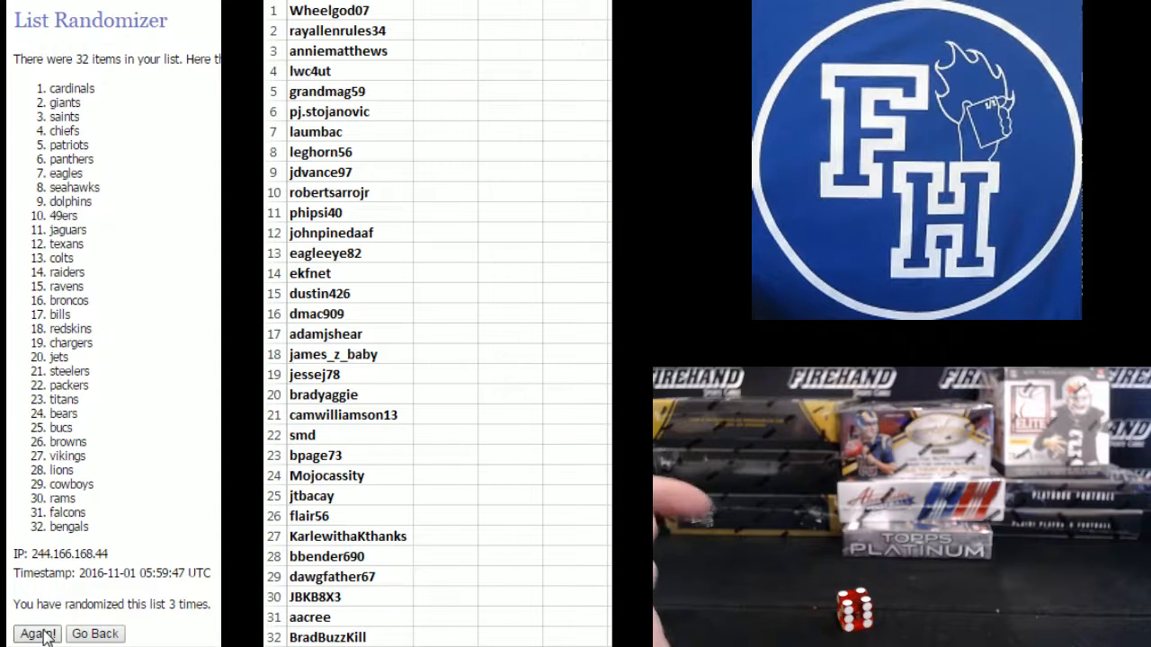
click(36, 633)
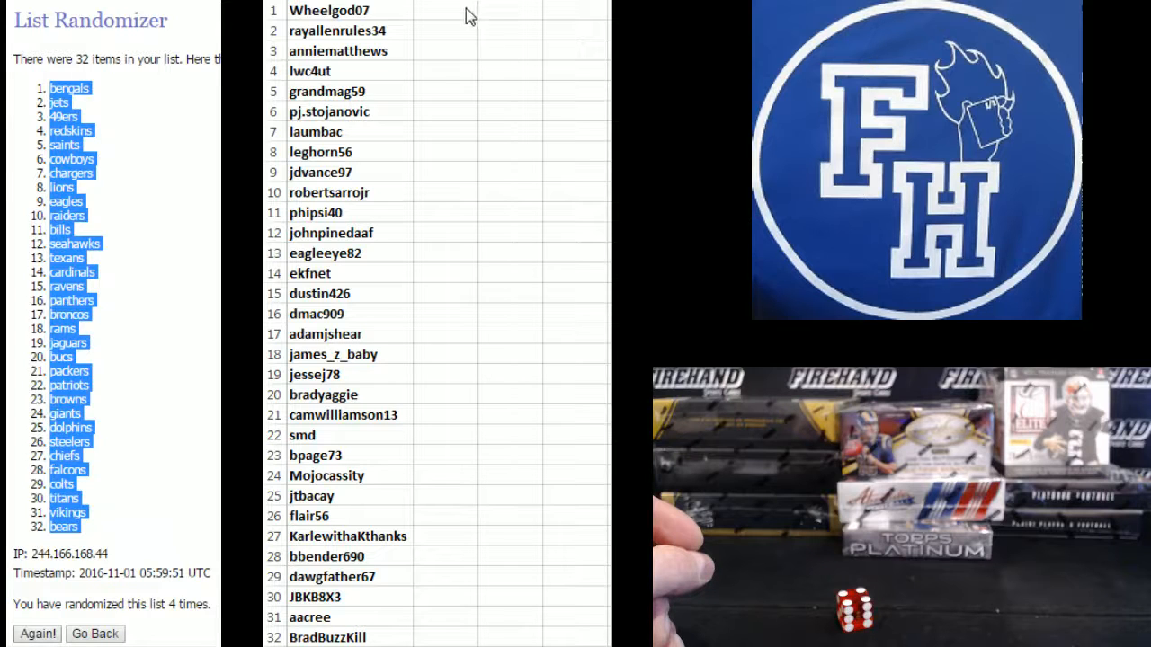
click(446, 11)
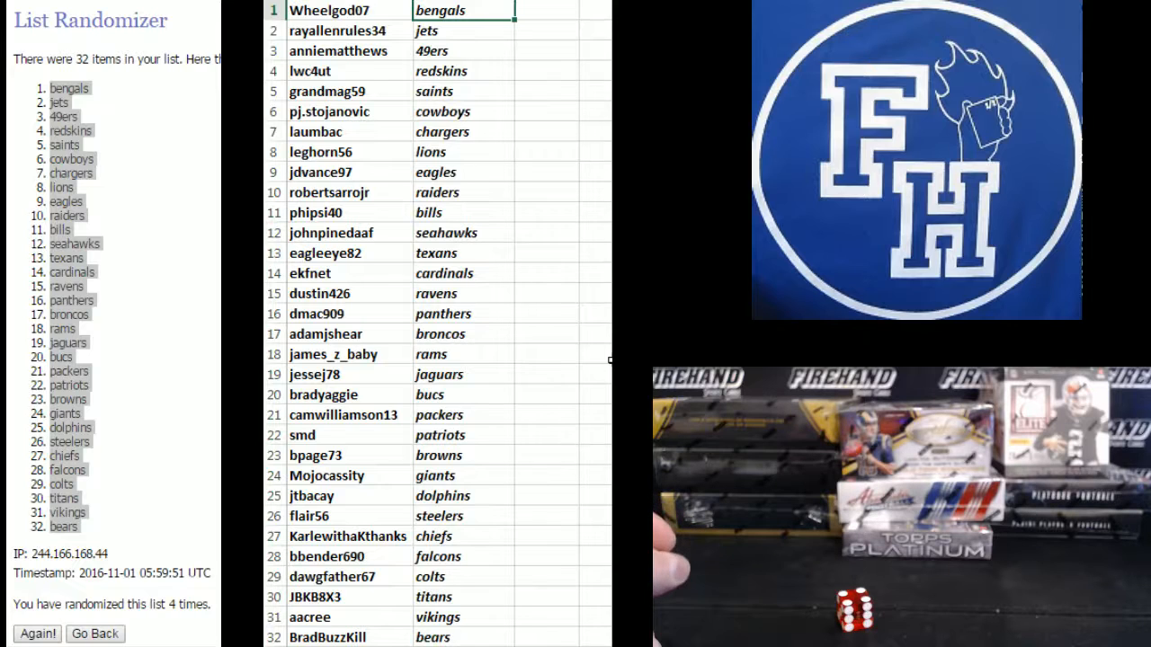
click(464, 51)
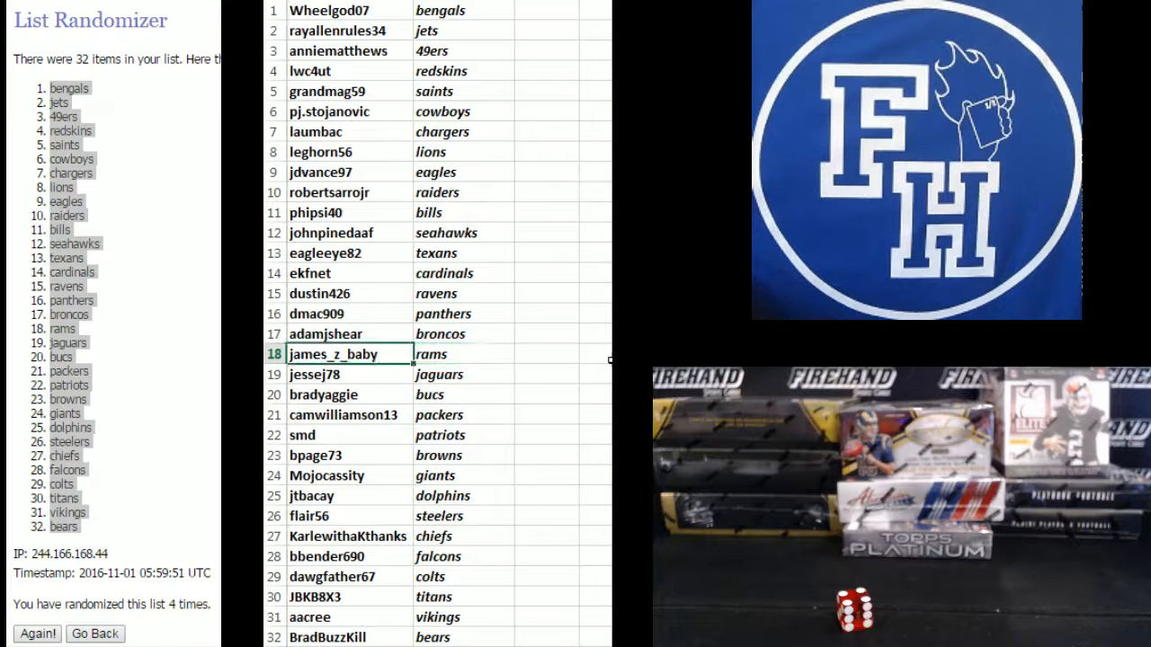
text(Fighton52)
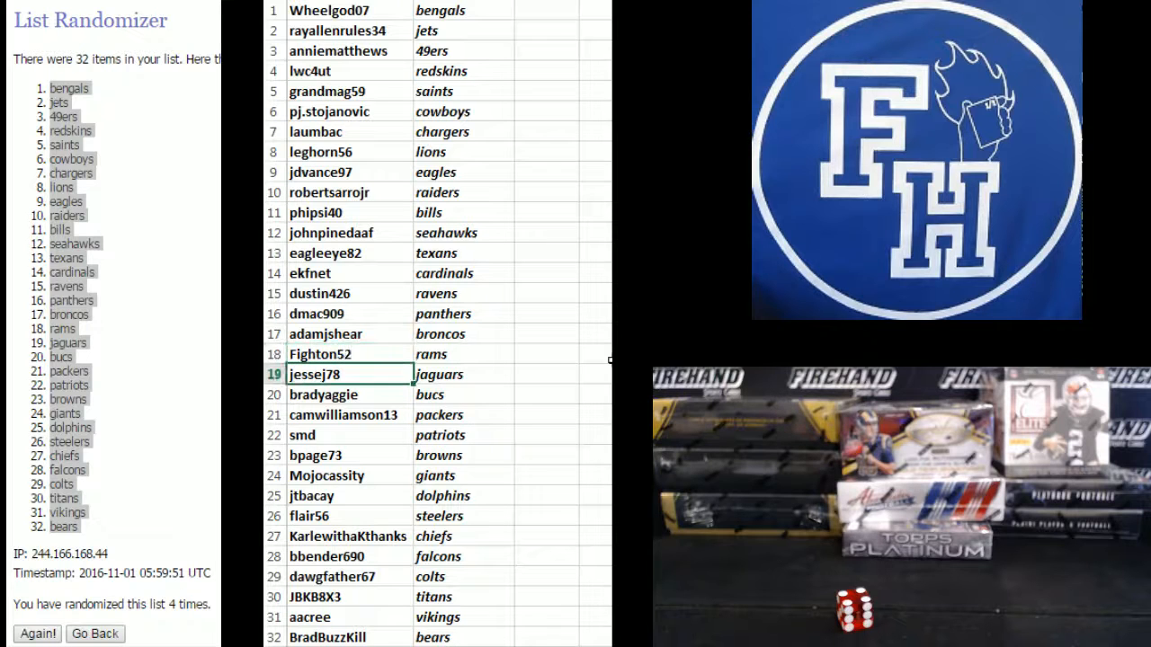
click(462, 394)
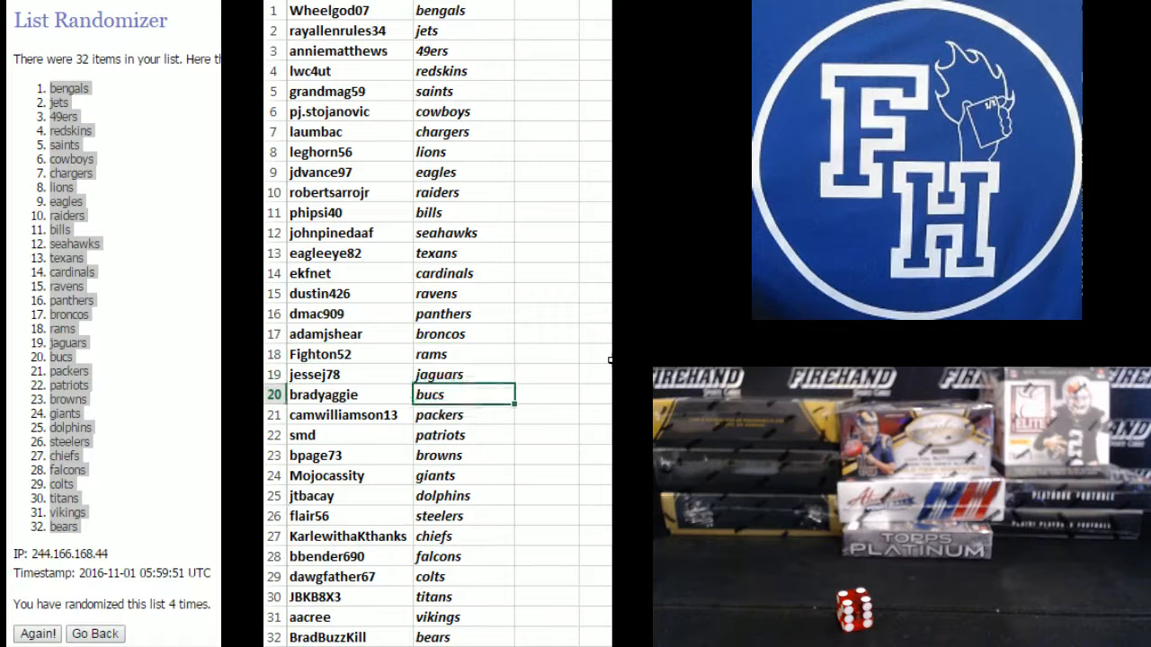
click(464, 413)
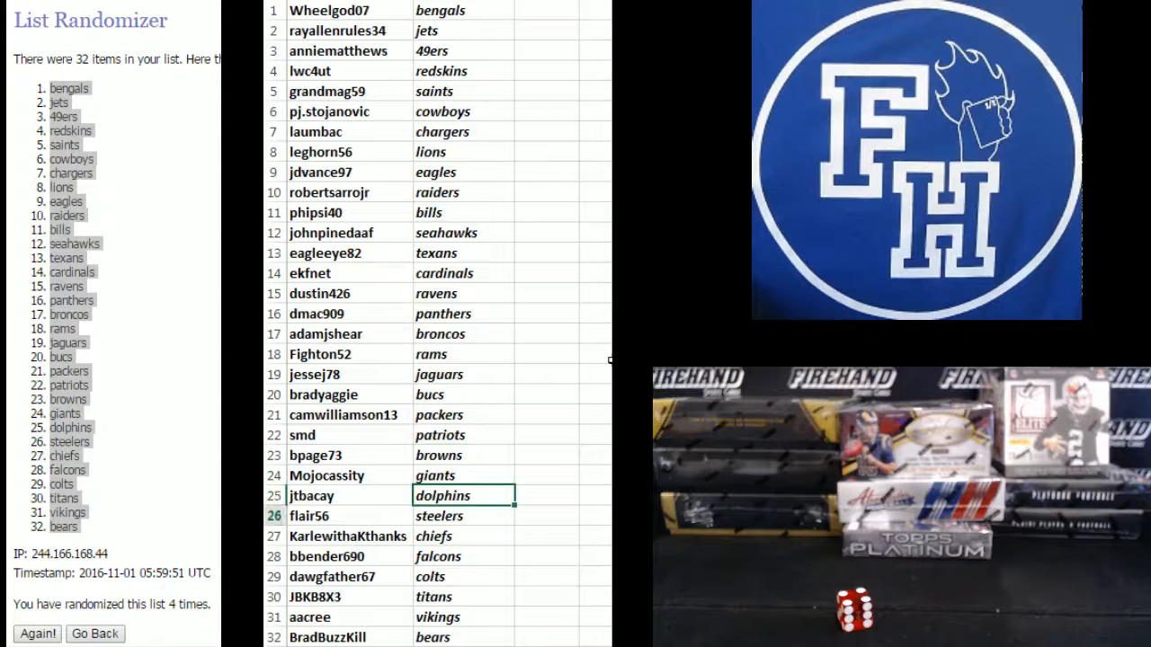
click(464, 514)
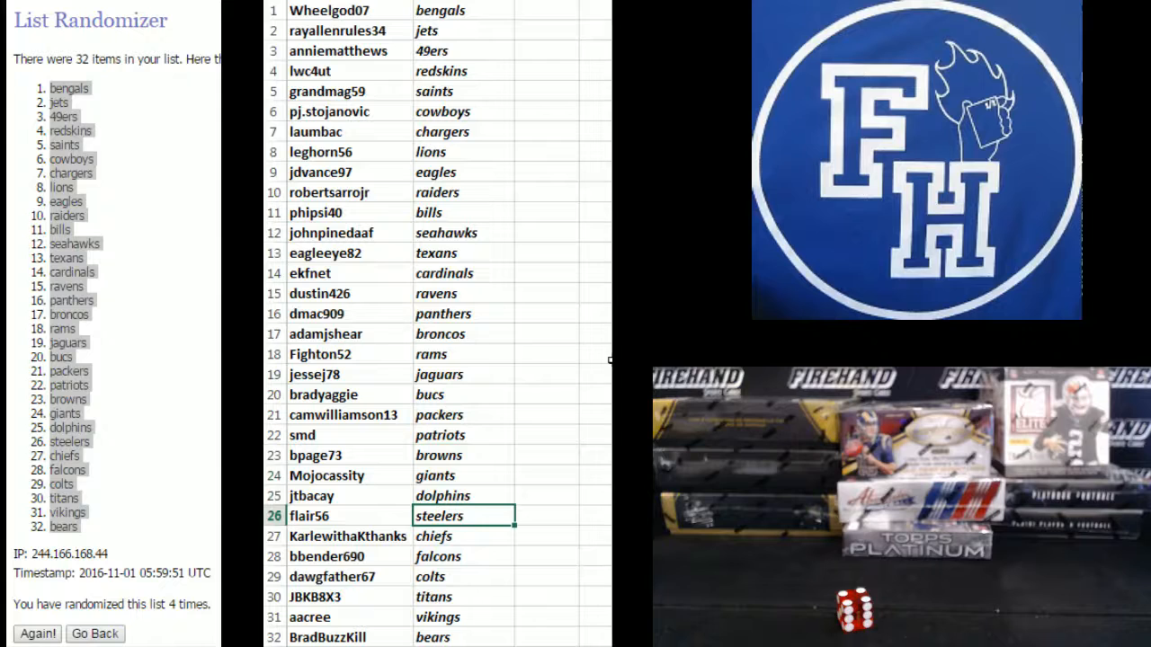